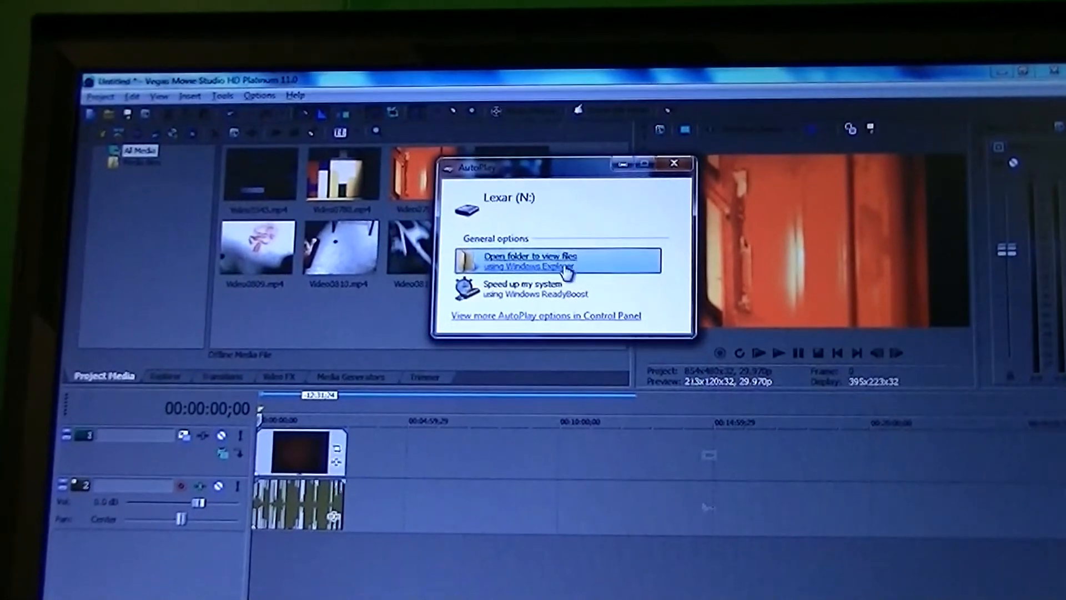
# Step: Choose 'Open folder to view files' in AutoPlay for the Lexar (N:) drive
pyautogui.click(537, 260)
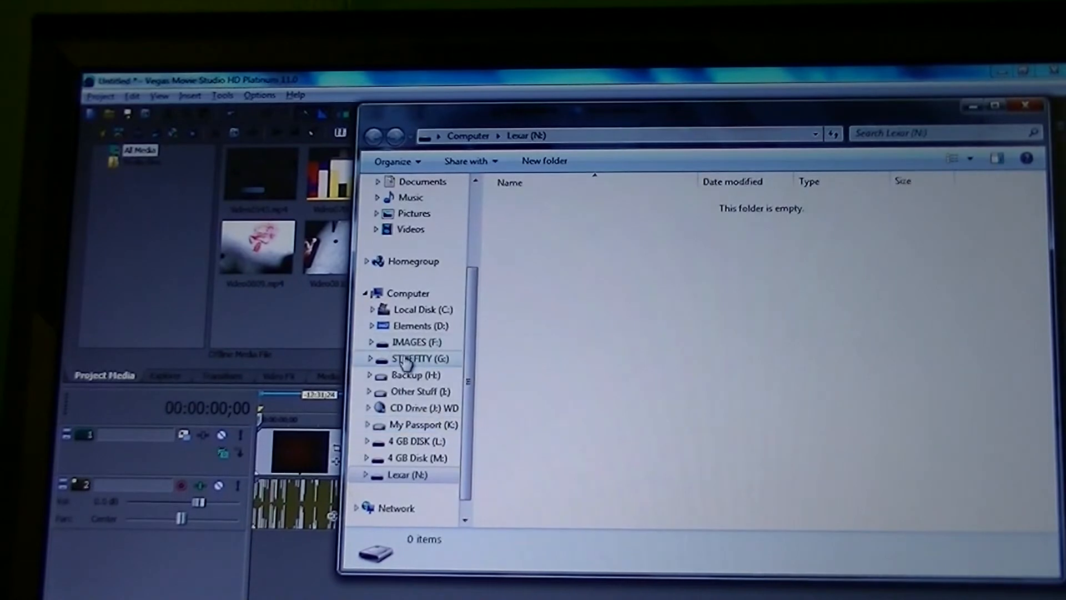
# Step: Select all 21 items on STUFFITY (G:) and drag them onto Lexar (N:)
pyautogui.click(411, 359)
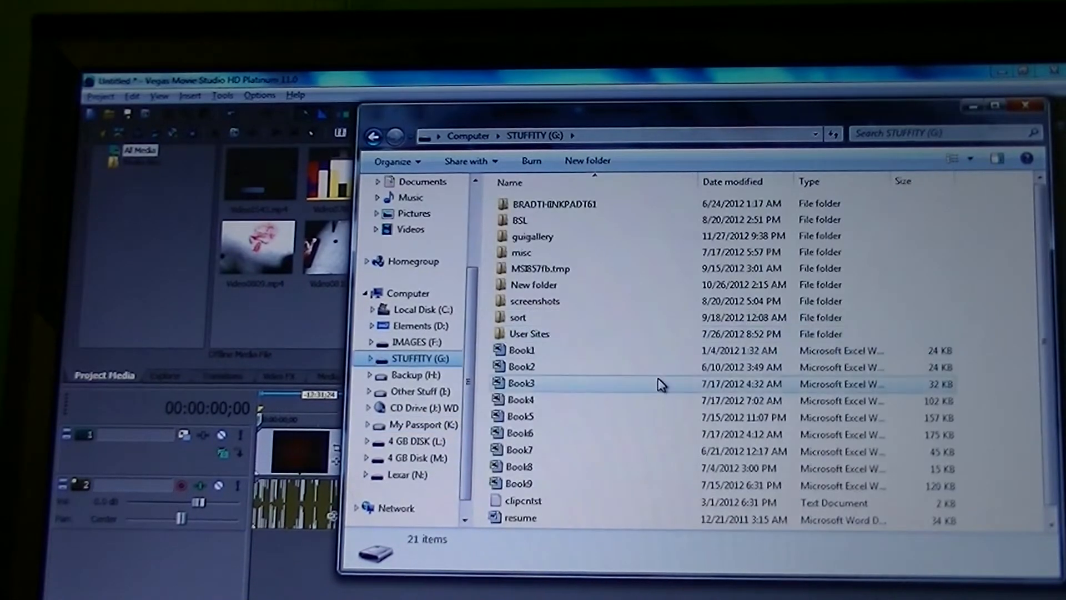
pyautogui.press('ctrl+a')
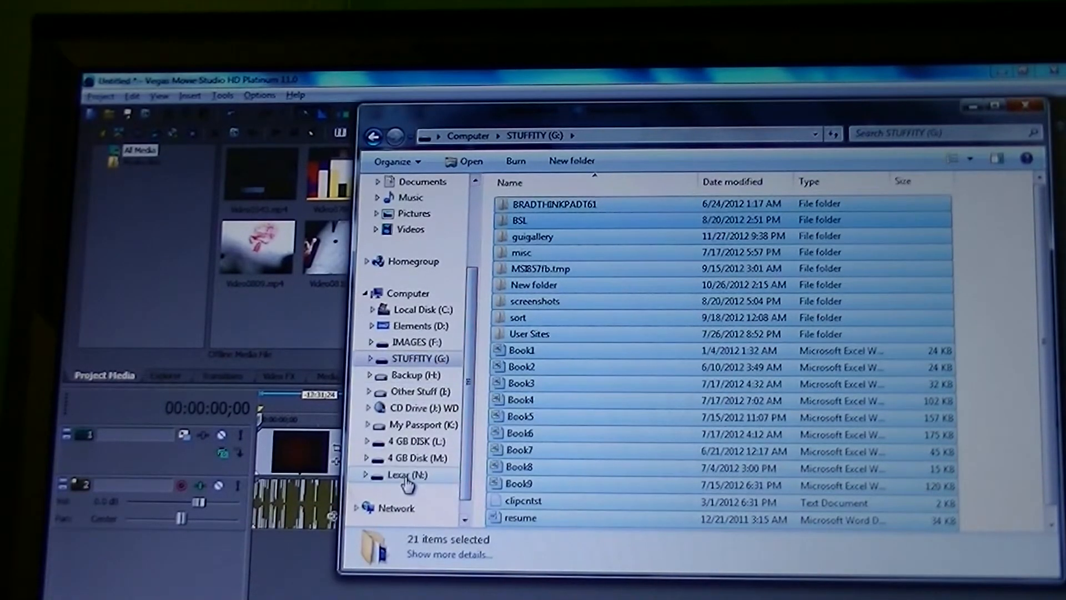
pyautogui.click(402, 475)
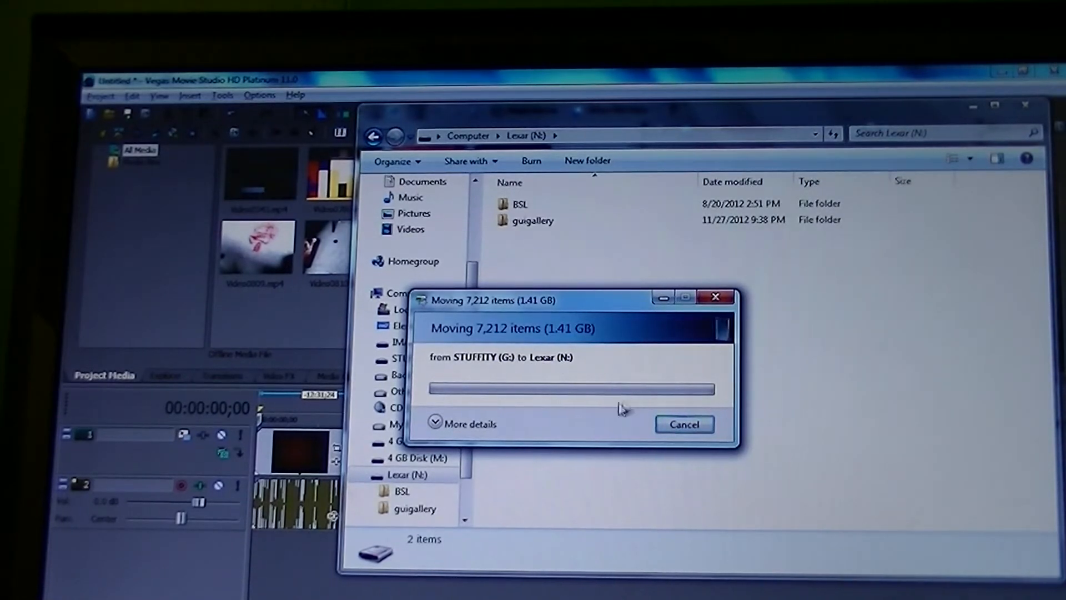
# Step: Wait for the 'Moving 7,212 items' progress to complete, leaving 20 items on Lexar (N:)
pyautogui.click(467, 424)
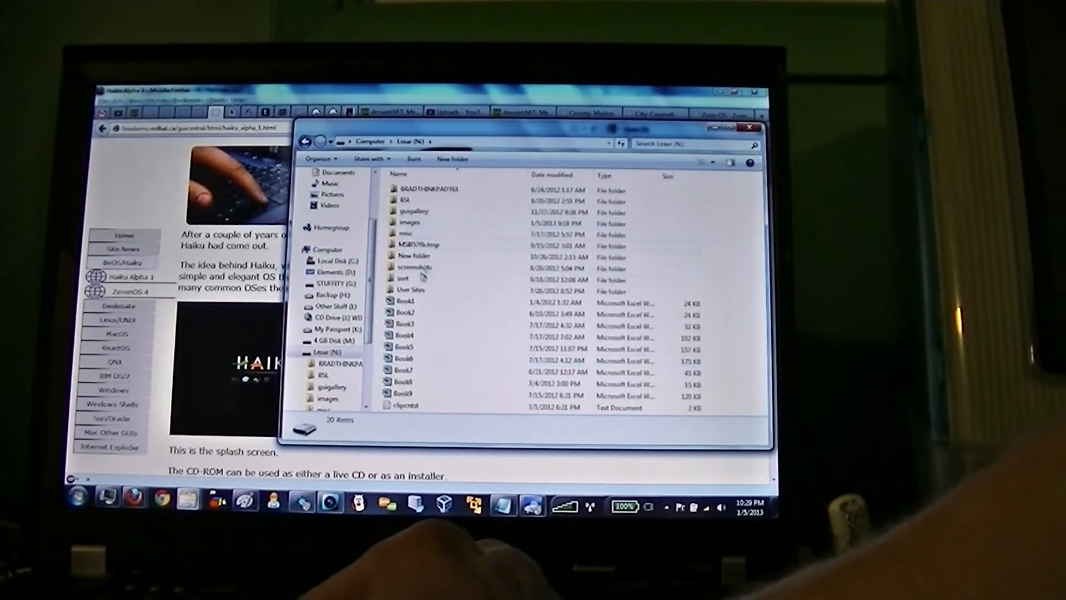
# Step: Confirm the screenshots folder on Lexar holds 24 items, then show the Computer drive overview
pyautogui.doubleClick(414, 267)
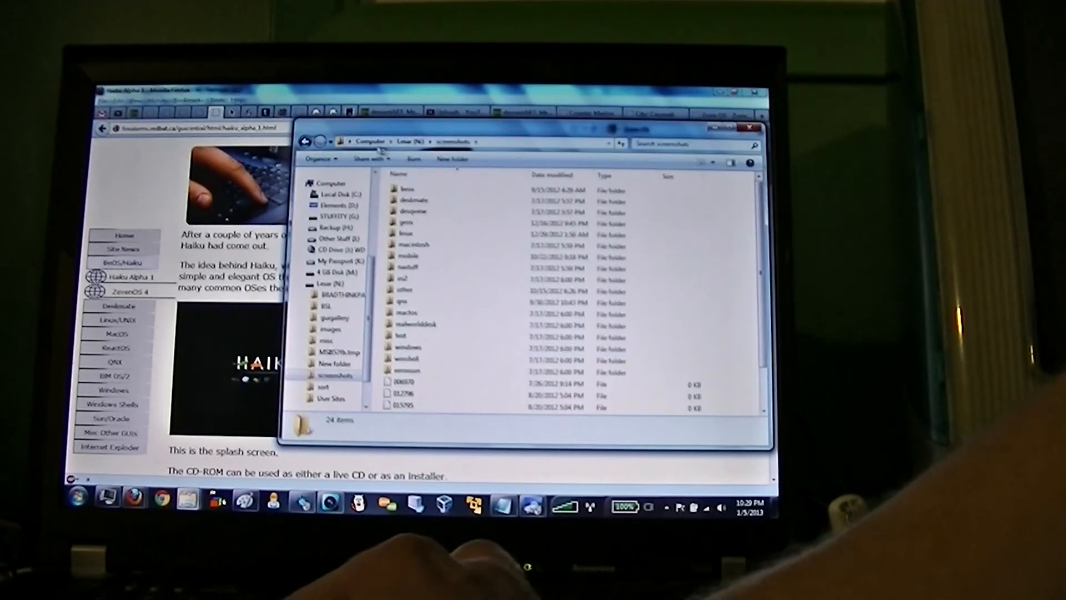
pyautogui.click(372, 142)
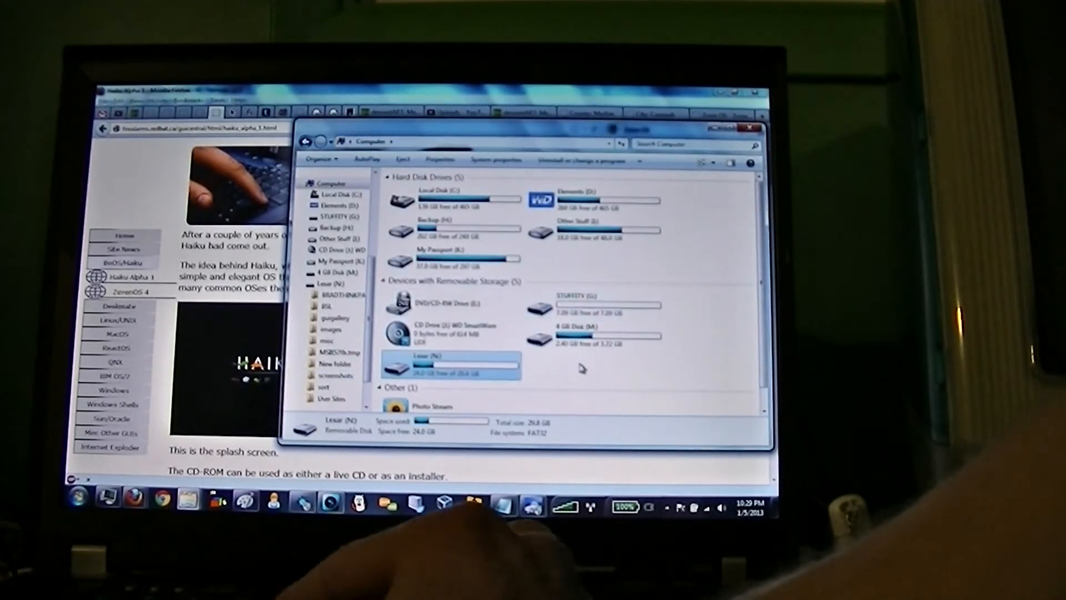